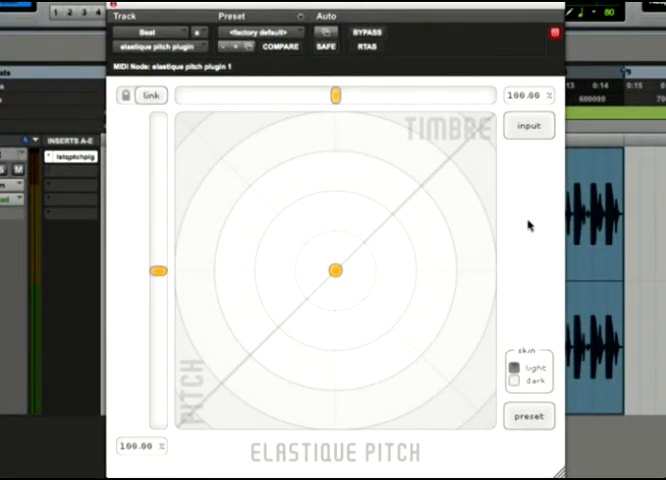
{"action": "mouse_move", "coordinate": [488, 280]}
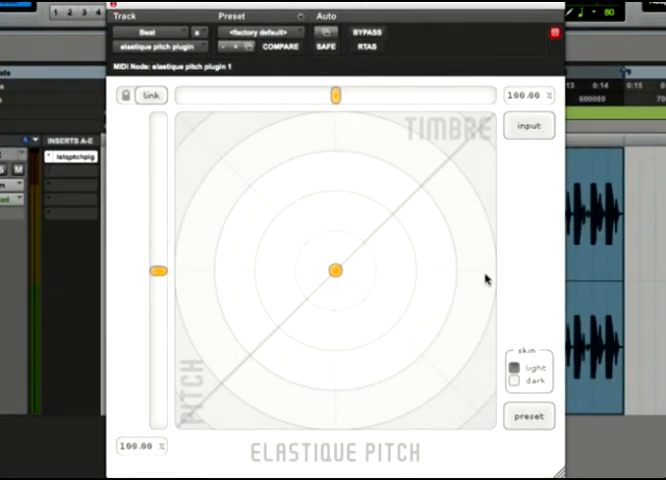
{"action": "mouse_move", "coordinate": [344, 292]}
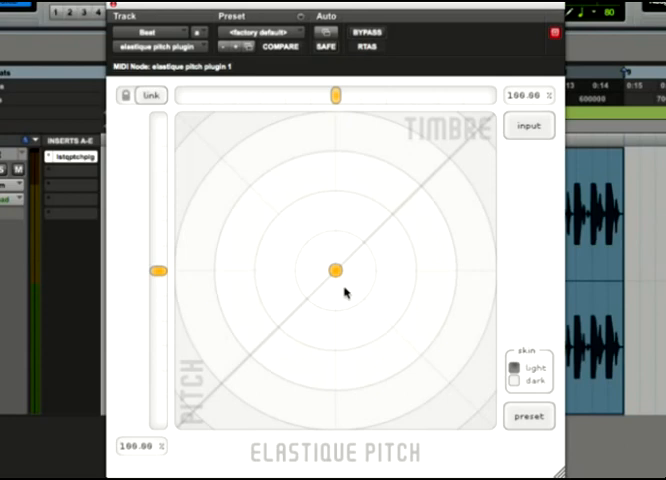
- With Link on, sweep the puck along the diagonal through ~148% and ~67%, settling pitch and timbre at about 79%
{"action": "left_click_drag", "start_coordinate": [332, 268], "coordinate": [348, 252]}
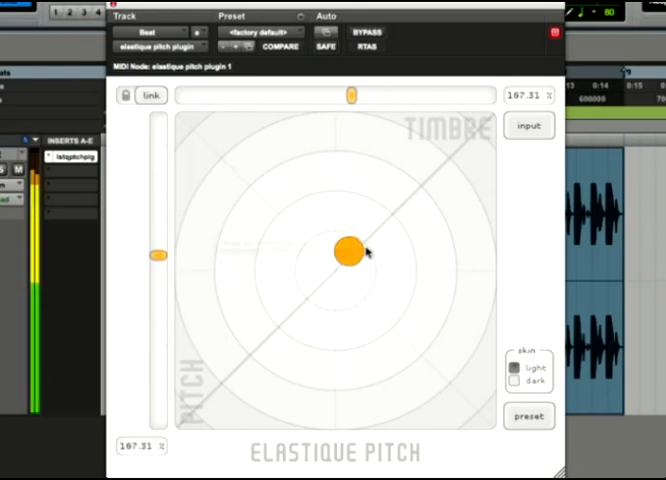
{"action": "left_click_drag", "start_coordinate": [348, 252], "coordinate": [404, 188]}
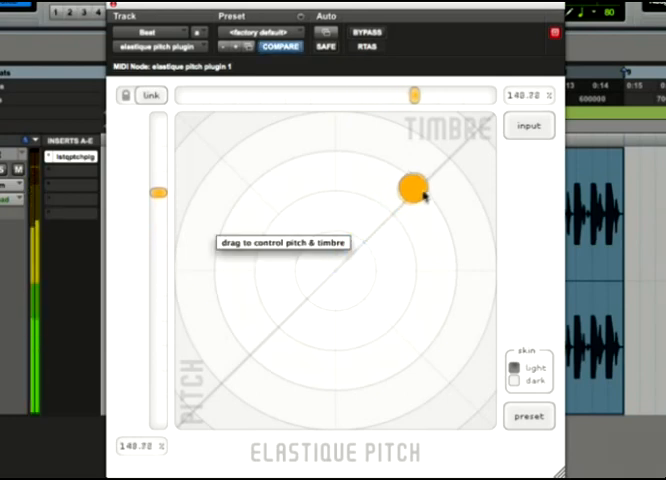
{"action": "left_click_drag", "start_coordinate": [406, 190], "coordinate": [328, 276]}
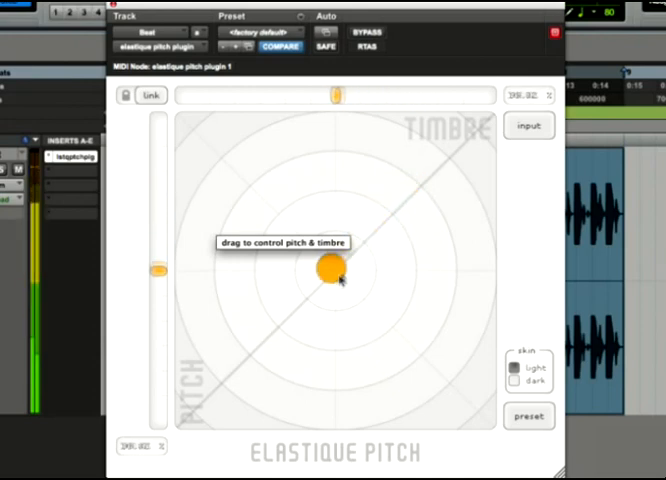
{"action": "left_click_drag", "start_coordinate": [328, 272], "coordinate": [264, 344]}
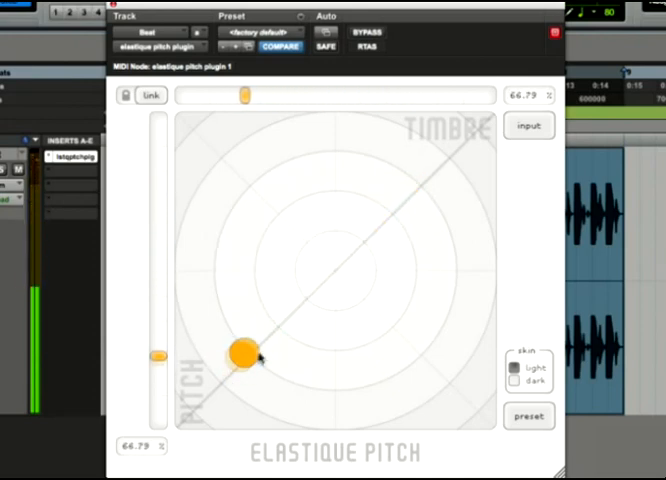
{"action": "left_click_drag", "start_coordinate": [240, 356], "coordinate": [304, 288]}
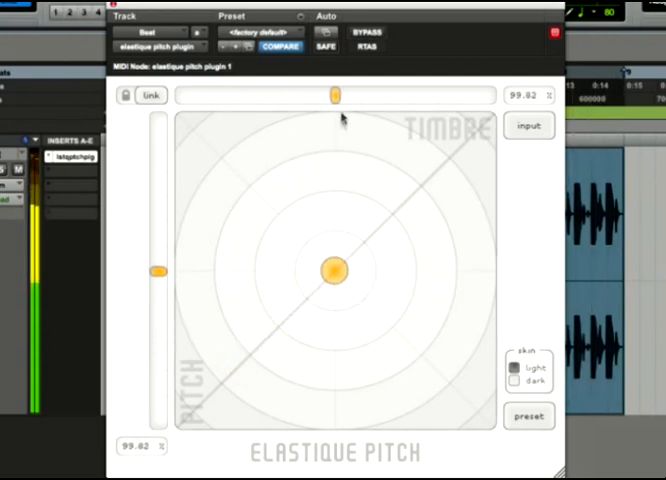
{"action": "left_click_drag", "start_coordinate": [332, 270], "coordinate": [392, 208]}
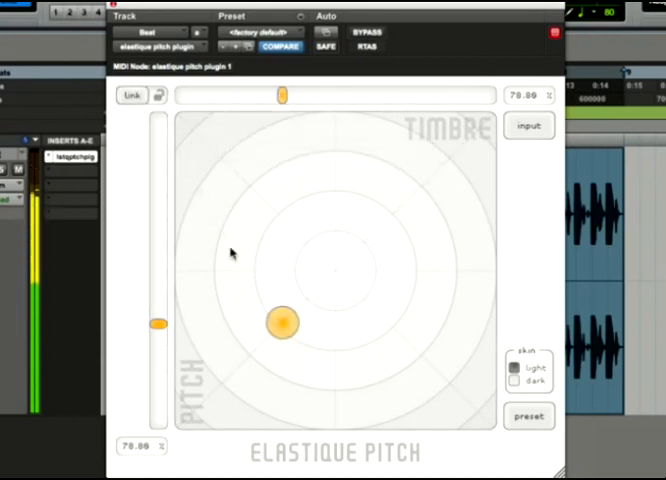
- With Link off, roam the pad through independent pitch/timbre combinations, ending with pitch near 74%
{"action": "left_click_drag", "start_coordinate": [280, 324], "coordinate": [404, 384]}
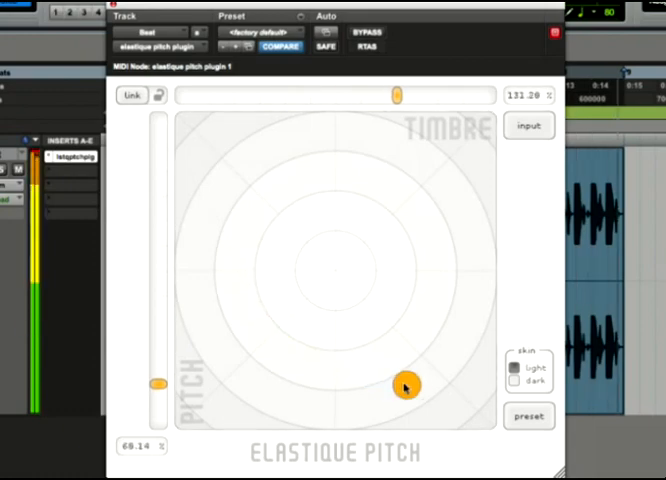
{"action": "left_click_drag", "start_coordinate": [404, 384], "coordinate": [448, 296]}
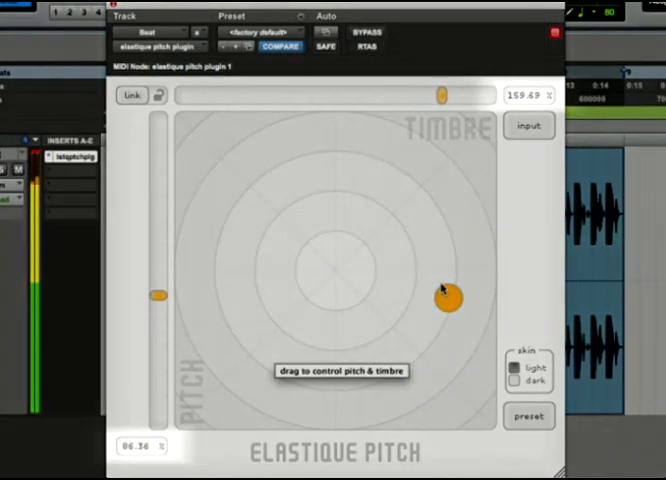
{"action": "left_click_drag", "start_coordinate": [448, 292], "coordinate": [416, 172]}
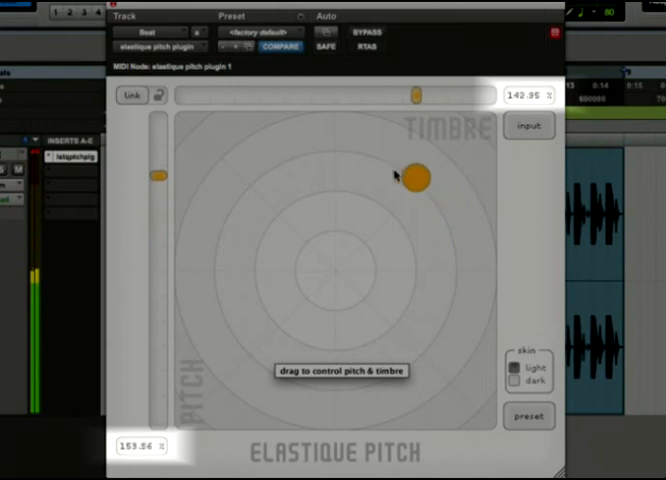
{"action": "left_click_drag", "start_coordinate": [416, 170], "coordinate": [284, 190]}
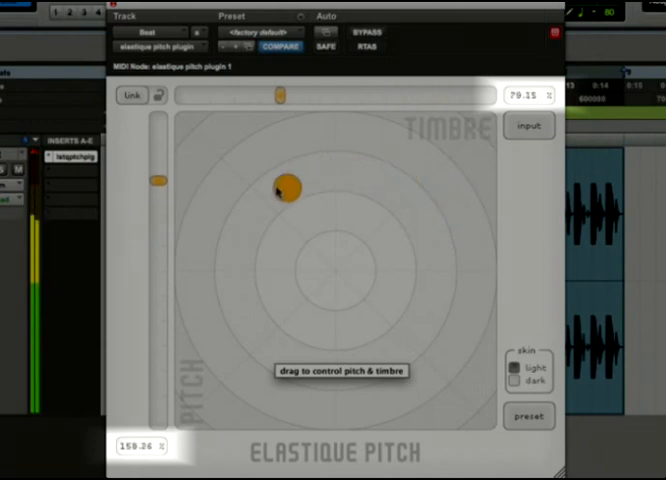
{"action": "left_click_drag", "start_coordinate": [284, 188], "coordinate": [244, 272]}
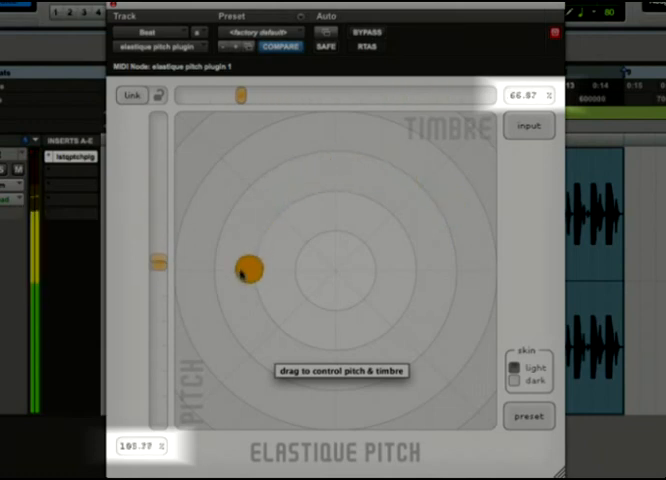
{"action": "left_click_drag", "start_coordinate": [244, 270], "coordinate": [252, 332]}
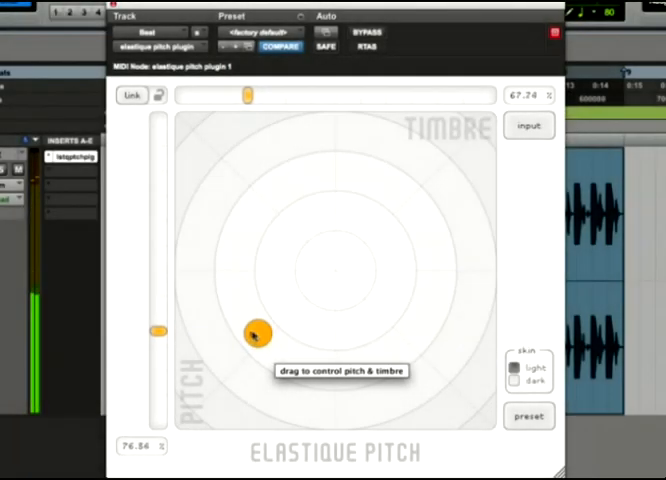
{"action": "left_click_drag", "start_coordinate": [252, 332], "coordinate": [512, 248]}
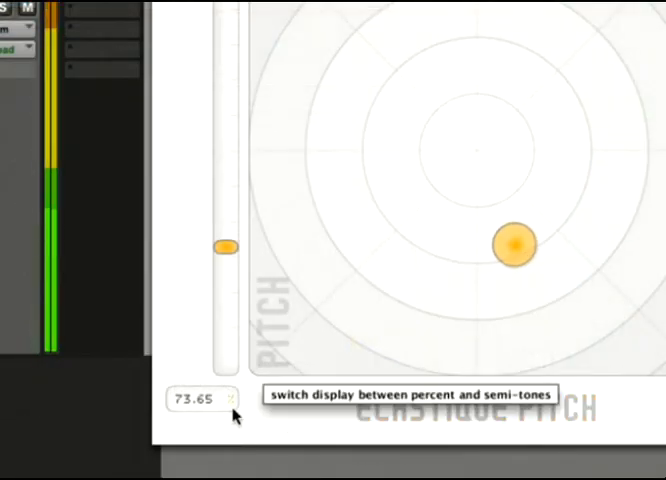
- Show the pitch readout in semitones (about -5.3), then back in percent
{"action": "left_click", "coordinate": [230, 400]}
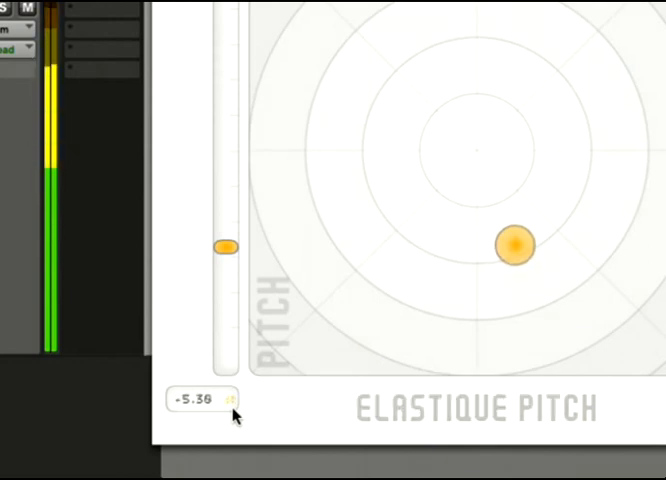
{"action": "left_click", "coordinate": [228, 402]}
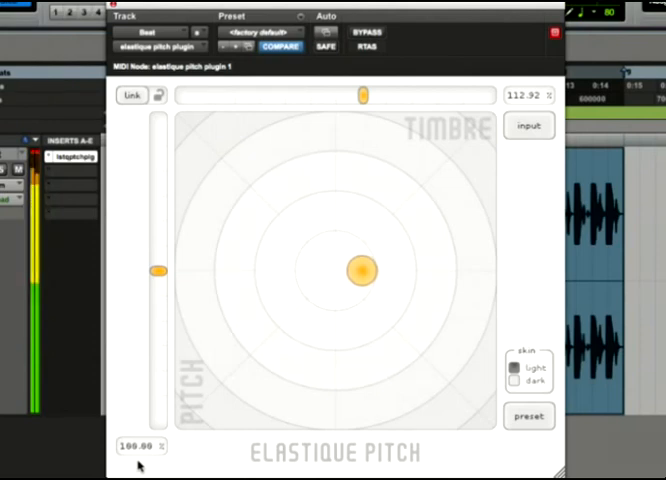
- Reset pitch and timbre to 100.00, then flip the plugin between its light and dark skins
{"action": "left_click", "coordinate": [528, 124]}
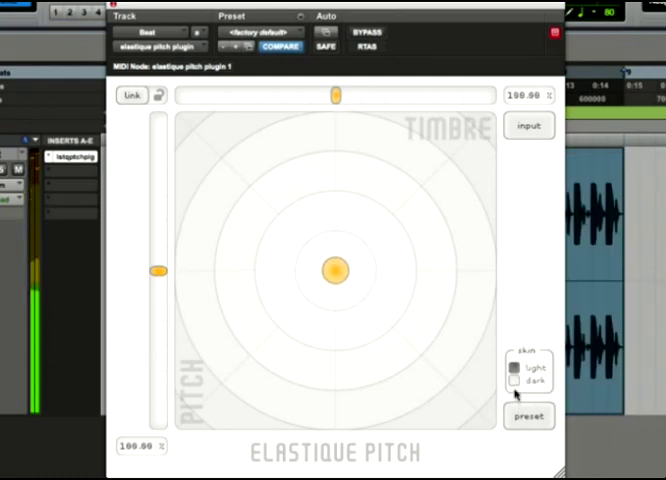
{"action": "left_click", "coordinate": [516, 368]}
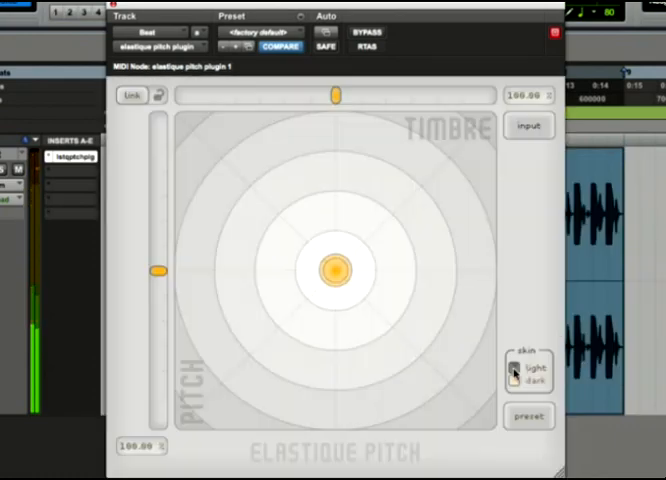
{"action": "left_click", "coordinate": [516, 372]}
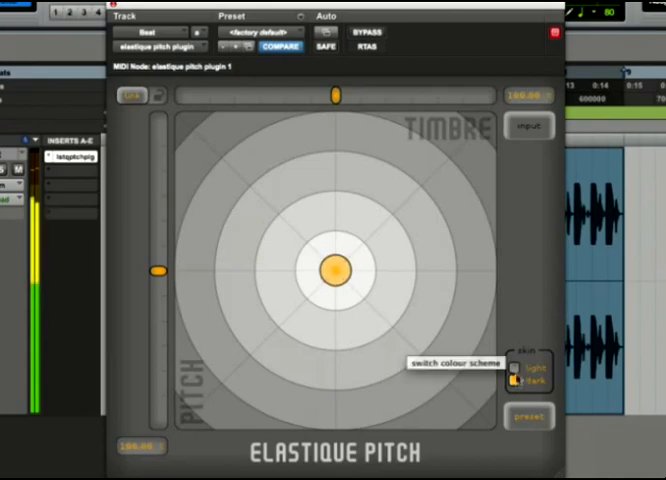
{"action": "left_click", "coordinate": [516, 368]}
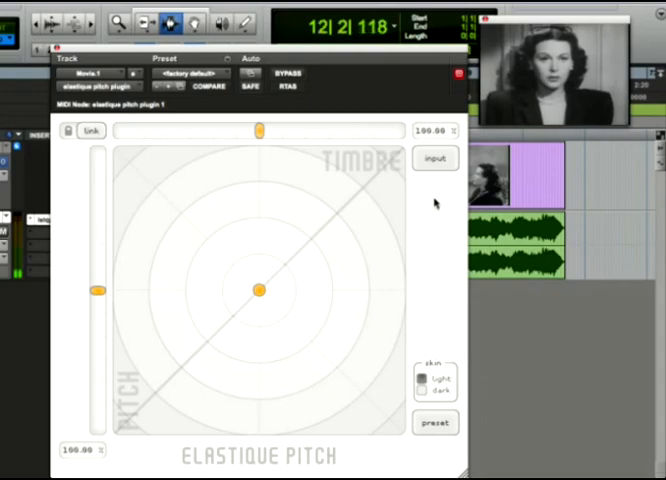
- In the movie session's Elastique Pitch, nudge the linked pitch/timbre point up the diagonal
{"action": "left_click", "coordinate": [438, 424]}
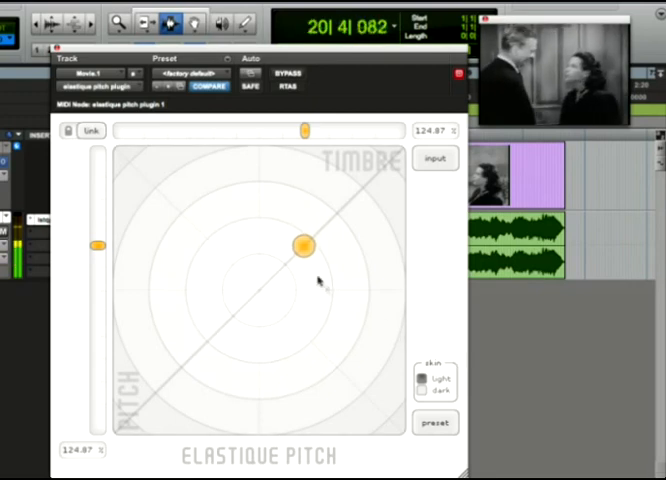
{"action": "left_click_drag", "start_coordinate": [300, 246], "coordinate": [302, 252]}
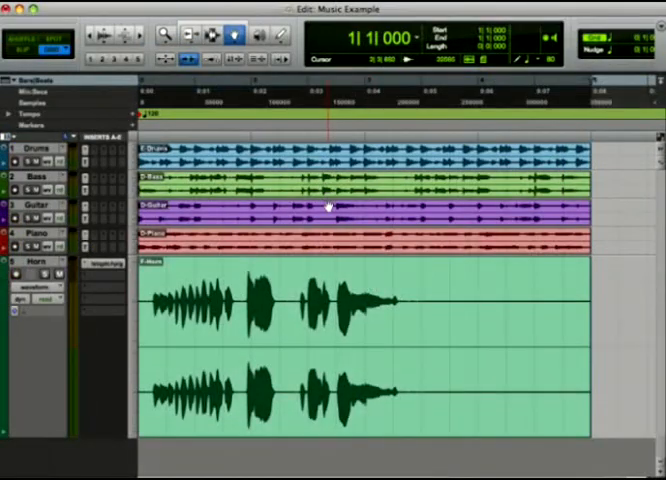
{"action": "mouse_move", "coordinate": [338, 234]}
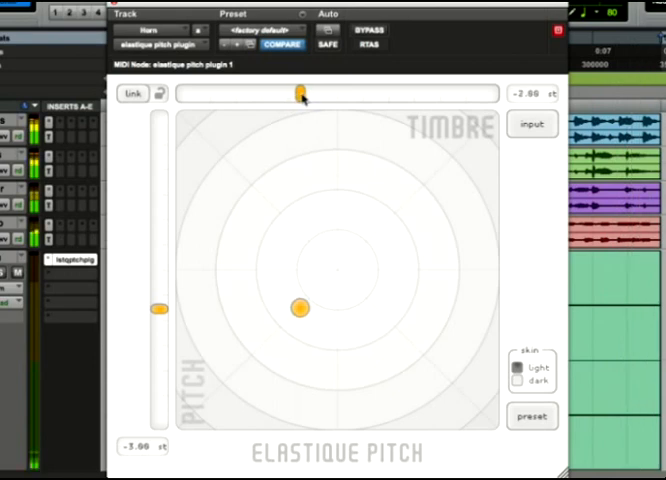
- Drag the Timbre slider to +2.75 on the Horn track while pitch stays at -3.00
{"action": "left_click_drag", "start_coordinate": [300, 92], "coordinate": [356, 92]}
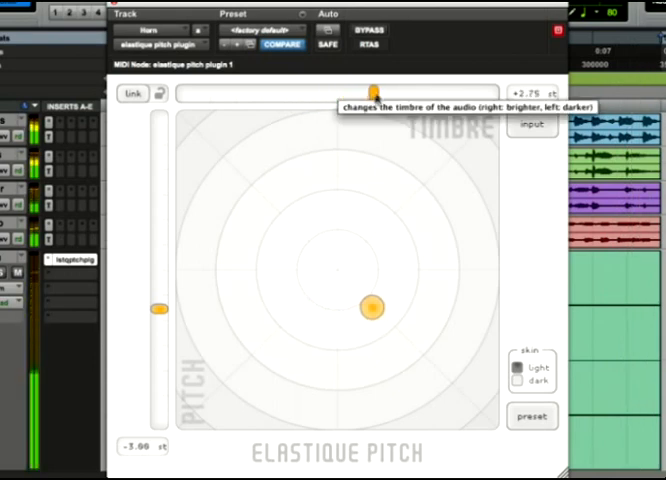
{"action": "mouse_move", "coordinate": [398, 70]}
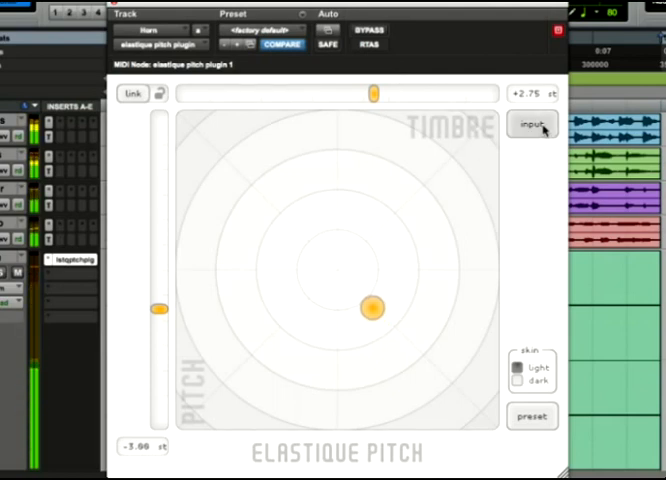
- Choose Highest Freqs (0.04) as the input frequency range for the horn loop
{"action": "left_click", "coordinate": [532, 124]}
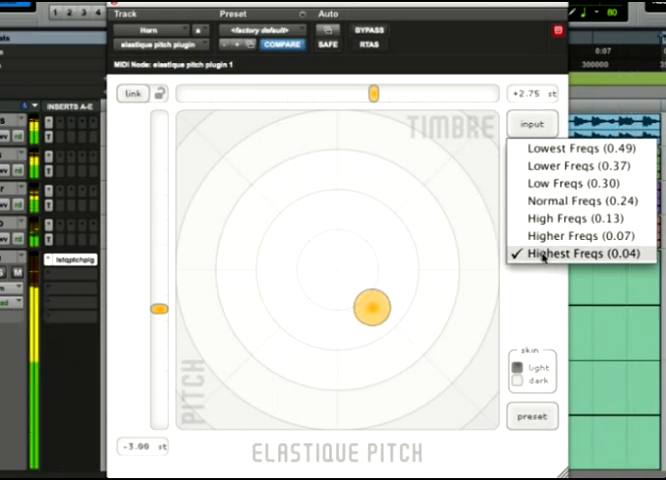
{"action": "left_click", "coordinate": [576, 254]}
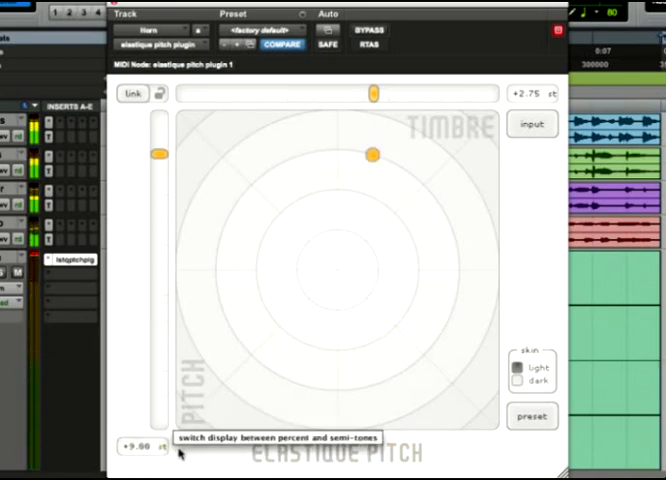
{"action": "mouse_move", "coordinate": [188, 456]}
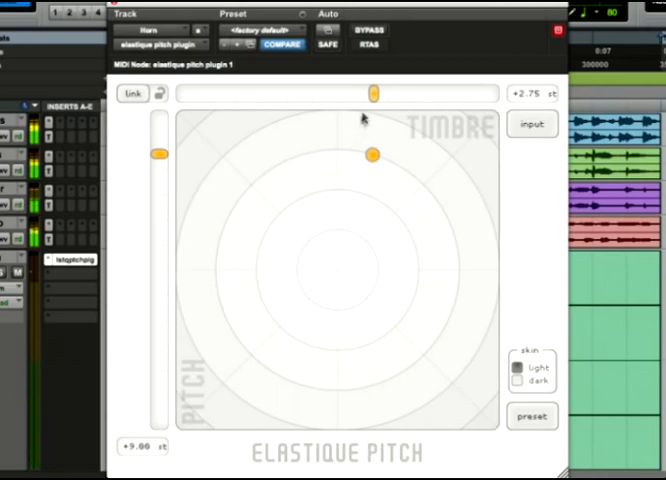
- Brighten the horn's timbre to about +6.44 with pitch held at +5.00
{"action": "left_click_drag", "start_coordinate": [372, 92], "coordinate": [344, 92]}
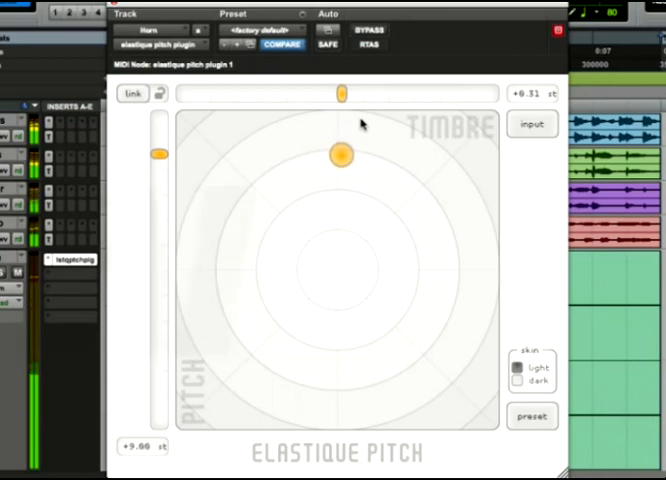
{"action": "left_click_drag", "start_coordinate": [344, 92], "coordinate": [390, 100]}
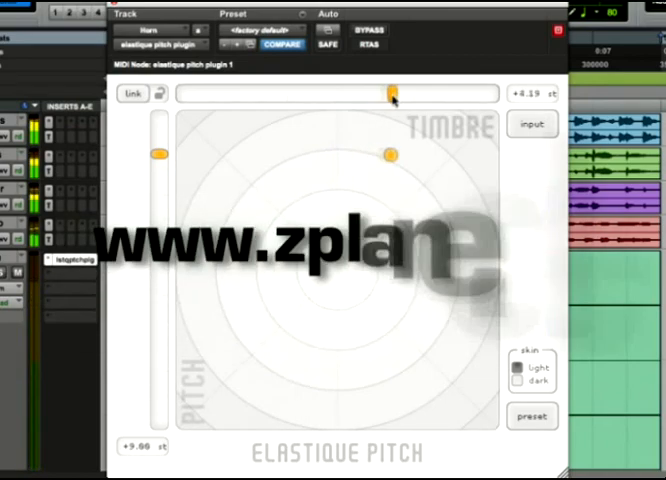
{"action": "left_click_drag", "start_coordinate": [388, 94], "coordinate": [420, 94]}
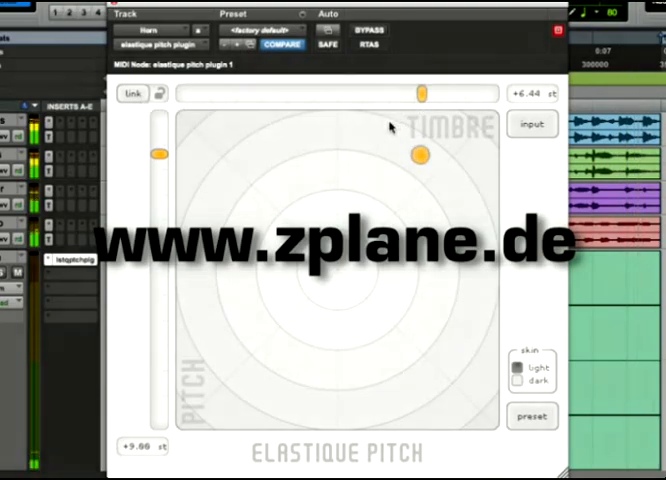